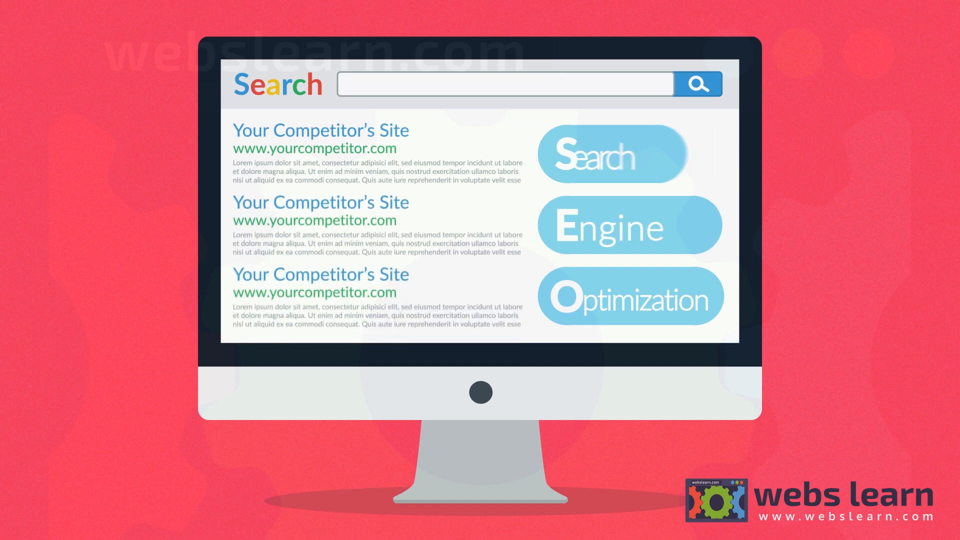
pyautogui.write('competitive key')
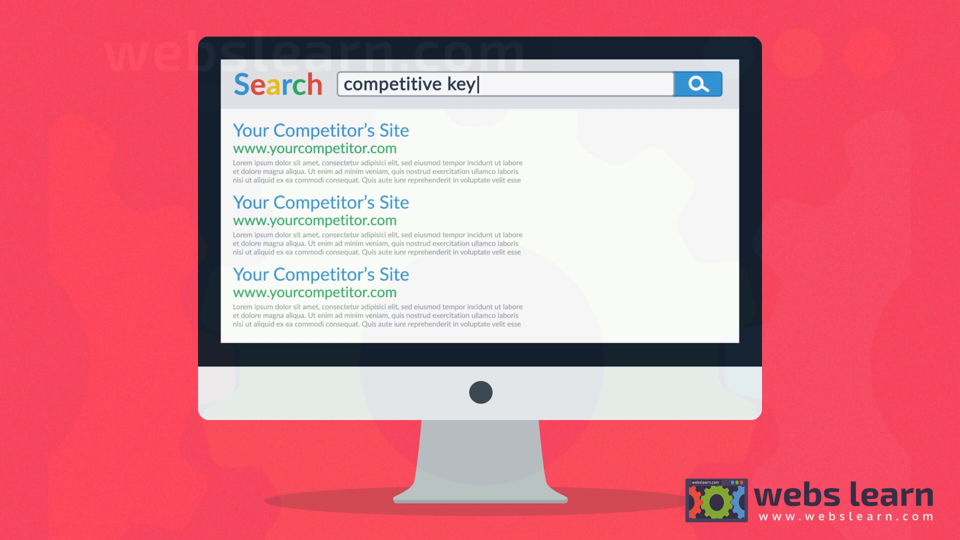
pyautogui.write('words')
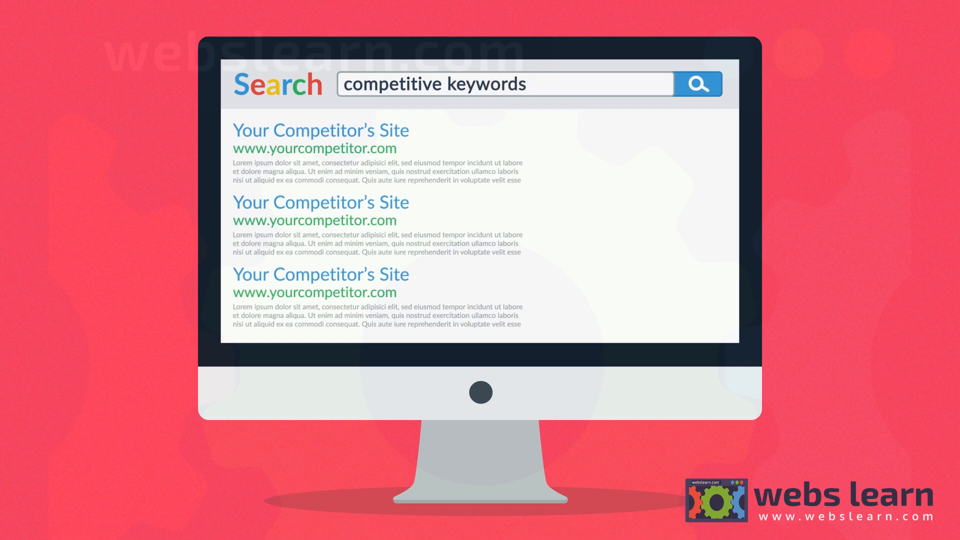